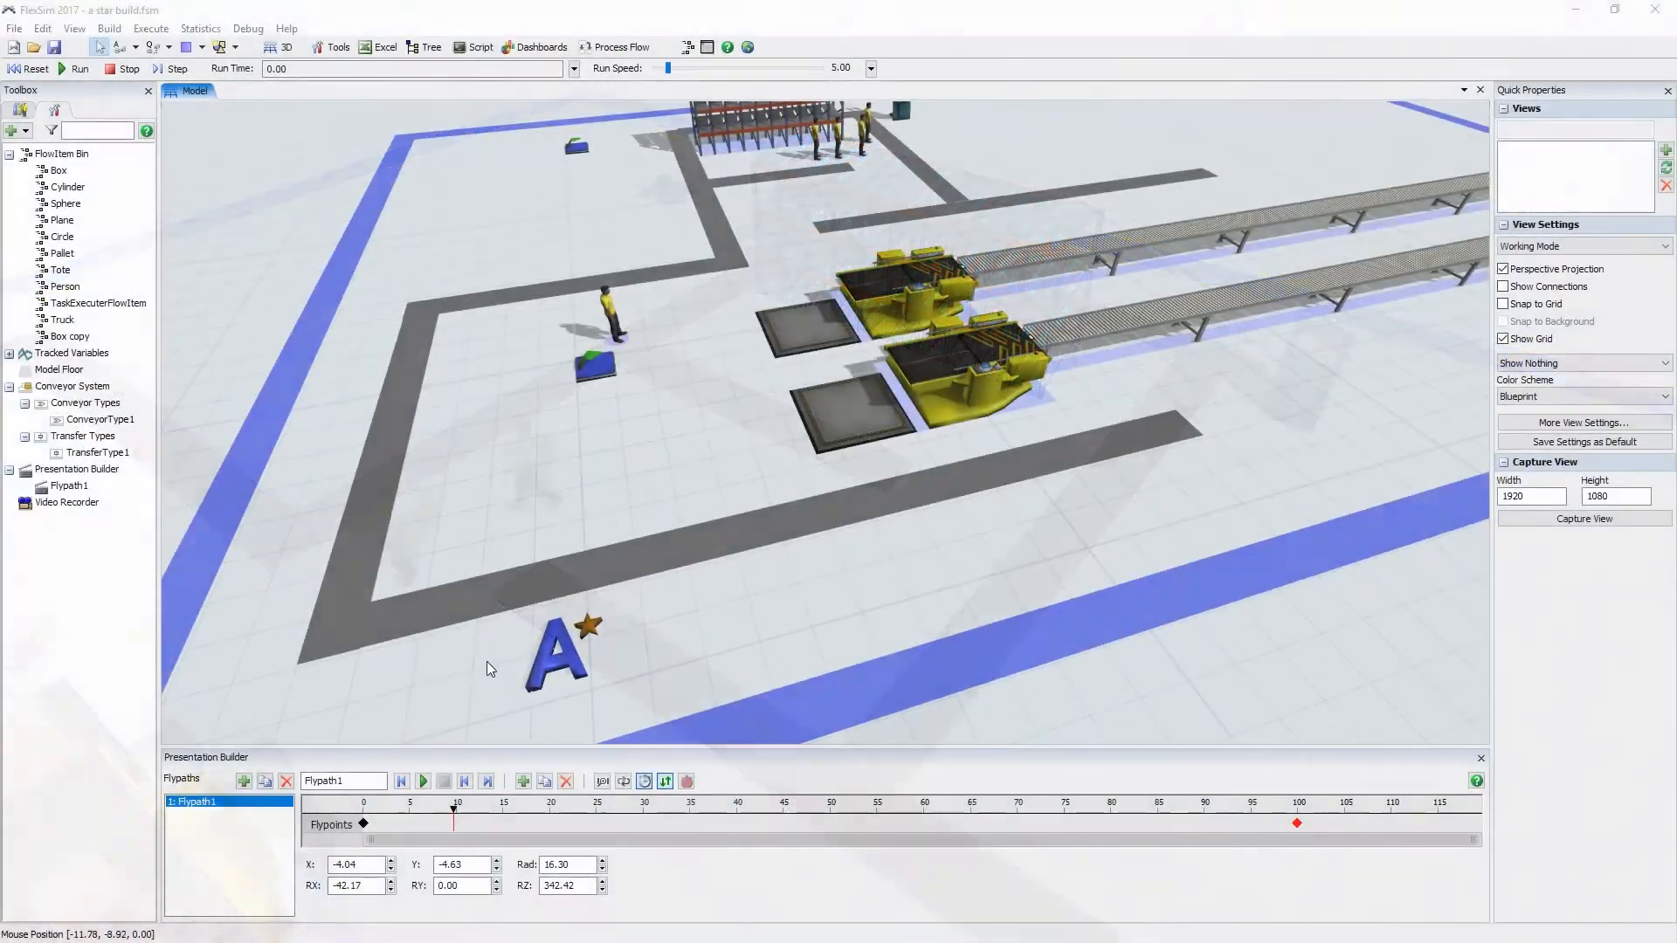
Confirm Show Heat Map on the AStarNavigator's Visual tab, then run the simulation.
{"action": "double_click", "coordinate": [556, 660]}
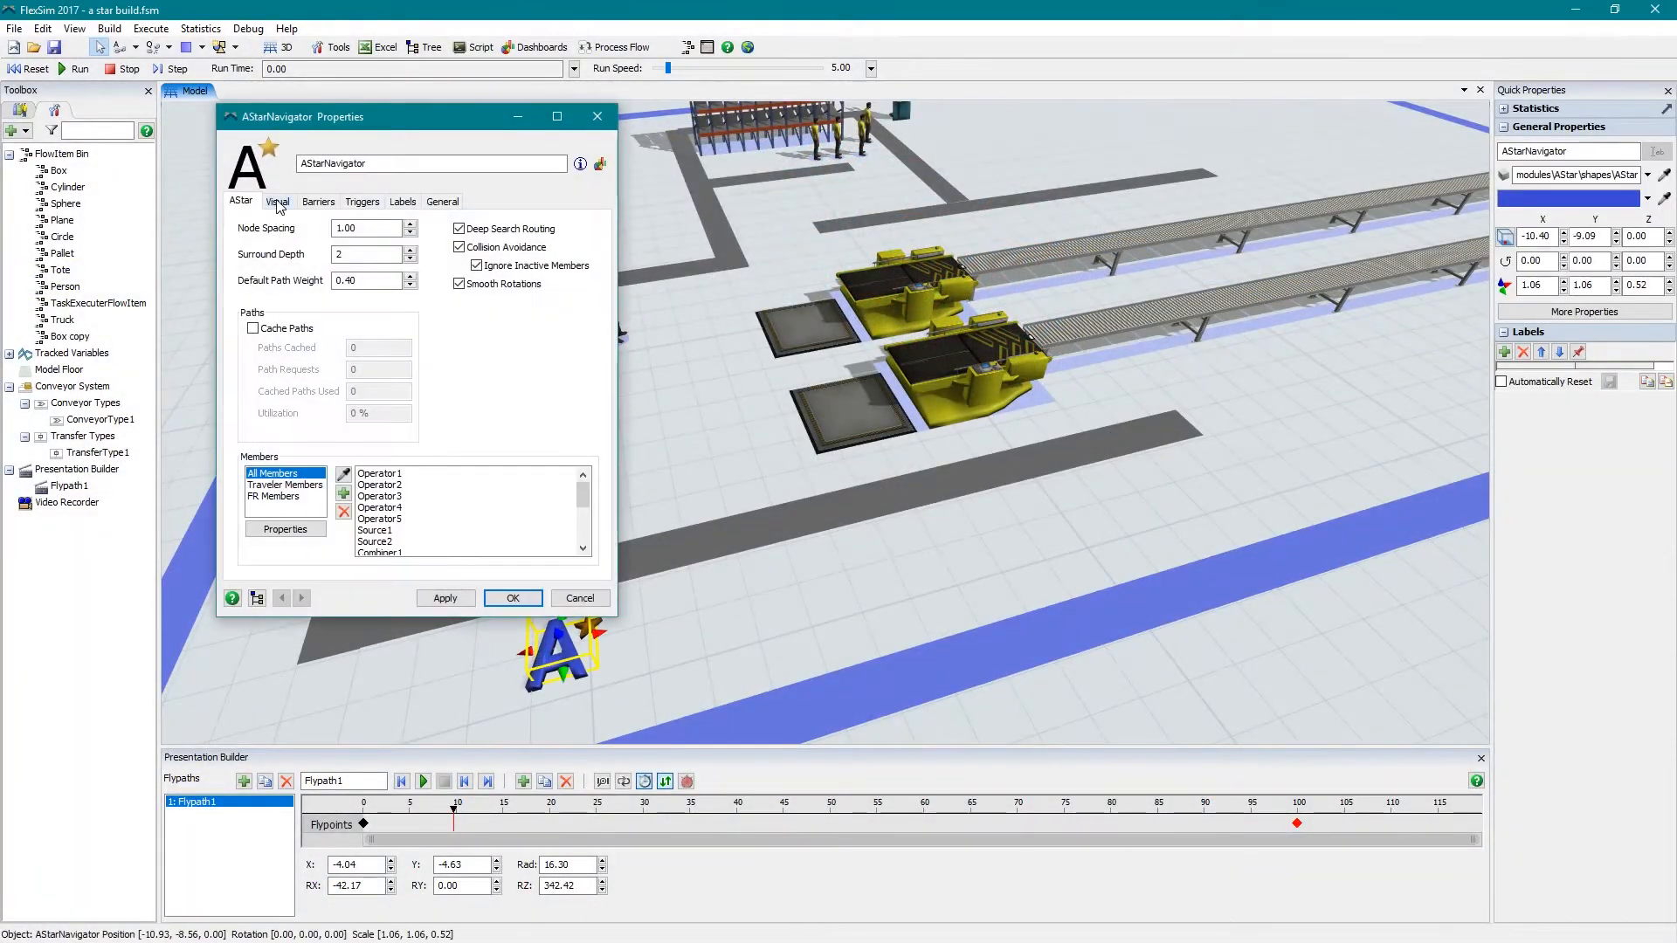
{"action": "left_click", "coordinate": [277, 201]}
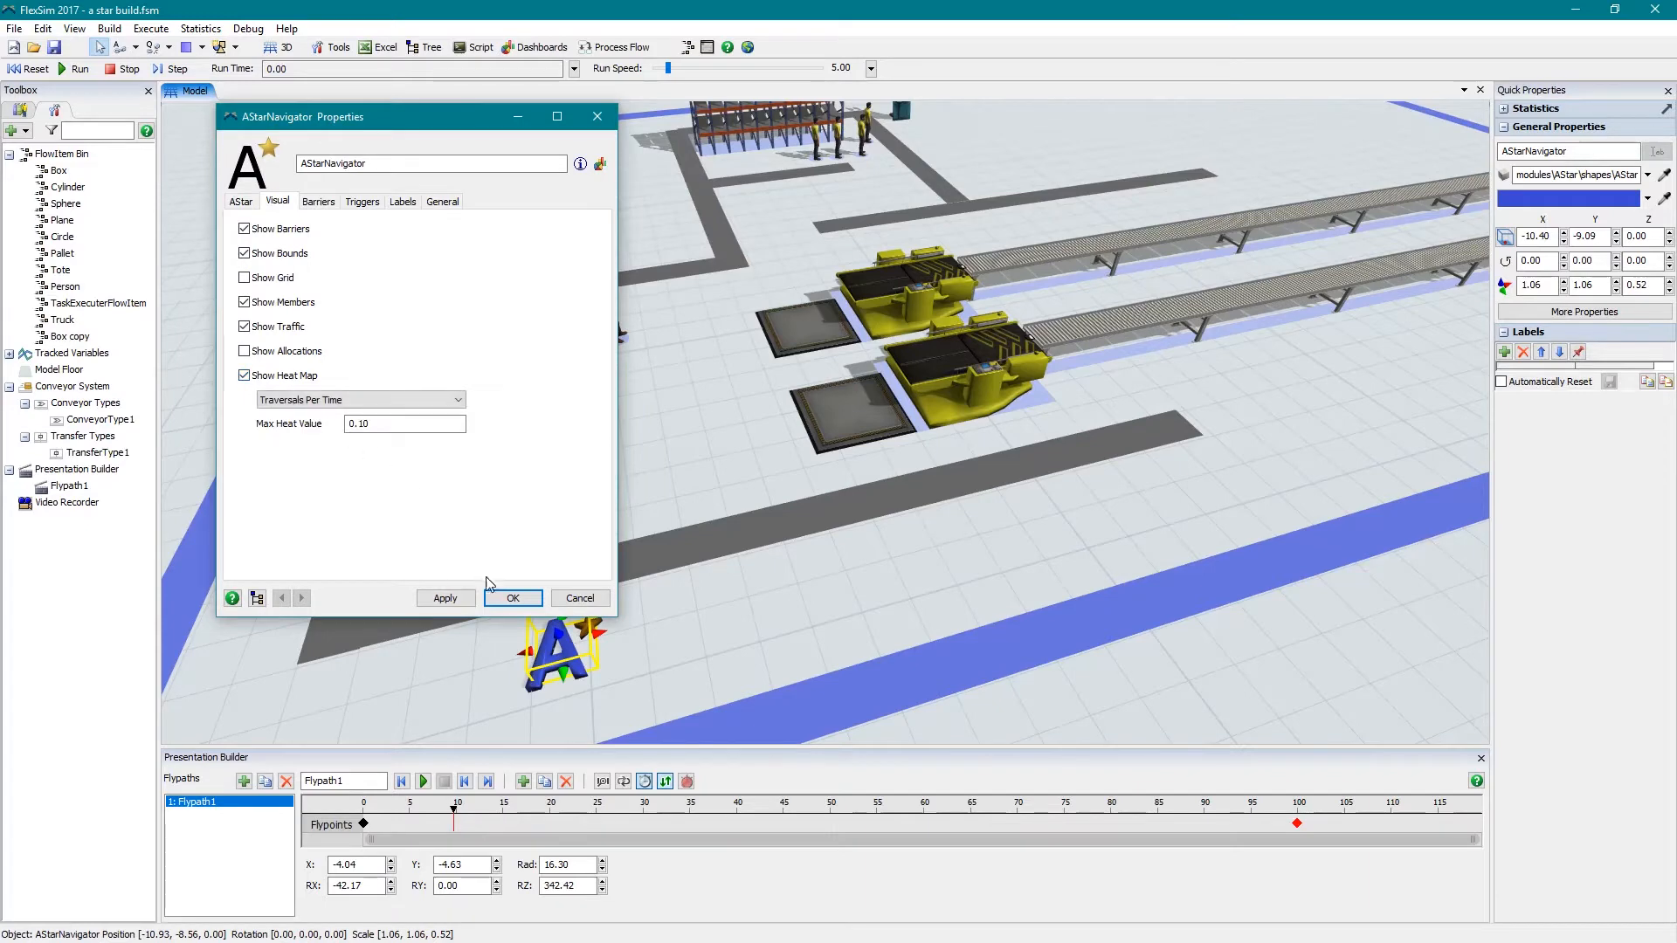
{"action": "left_click", "coordinate": [513, 598]}
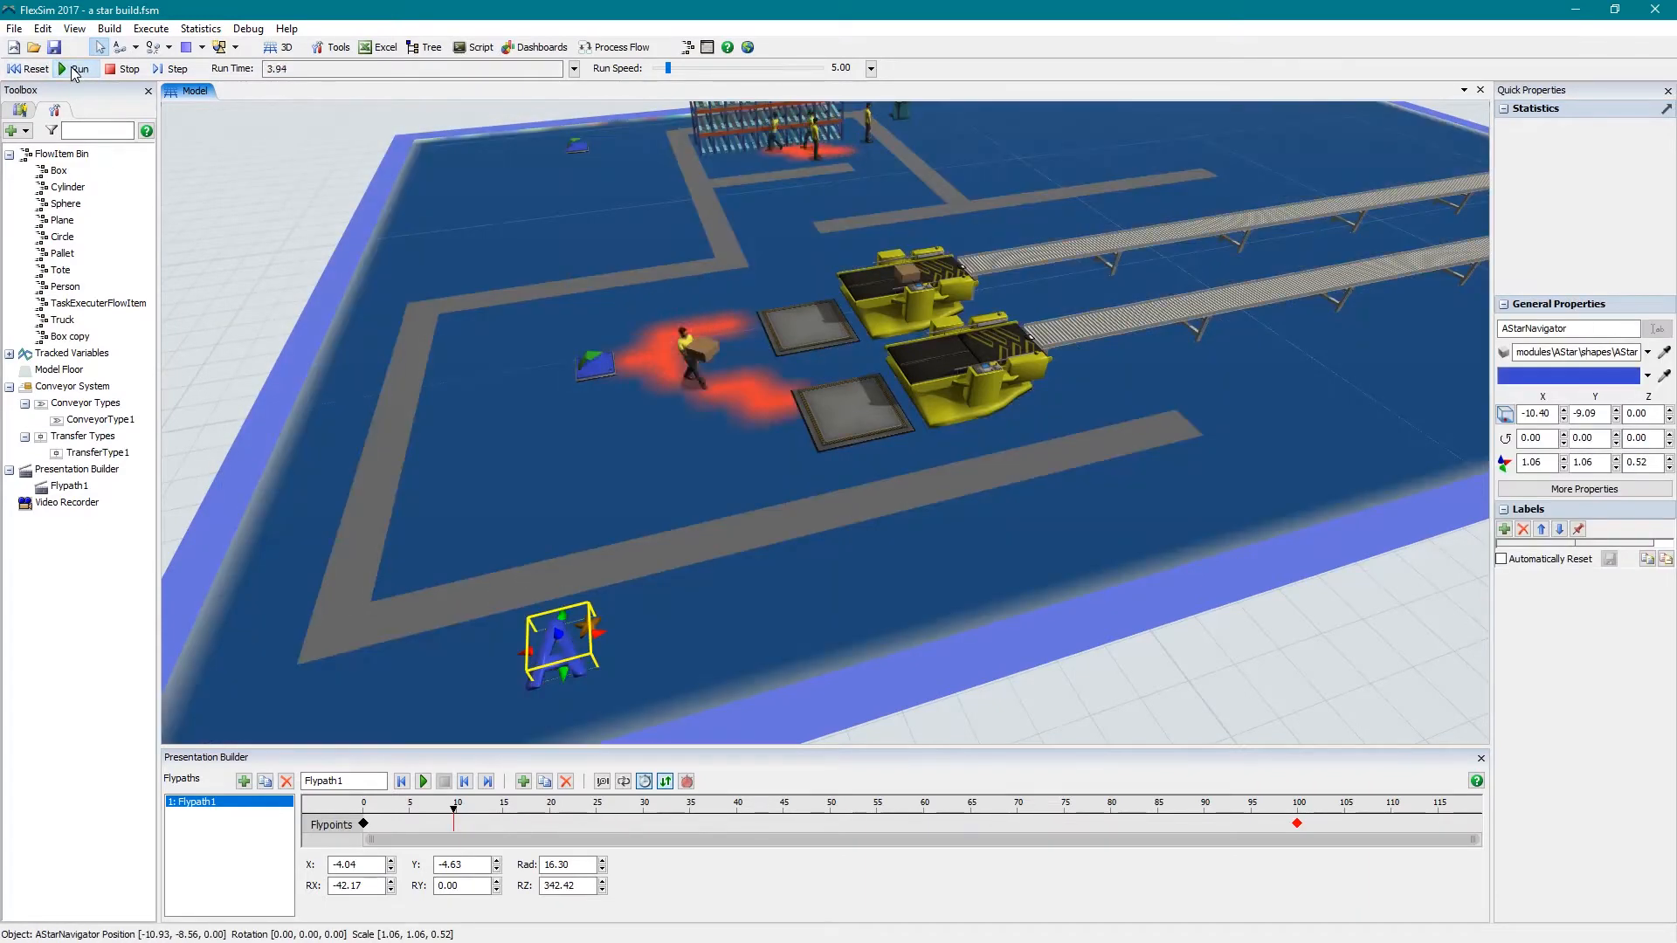
{"action": "left_click", "coordinate": [67, 68]}
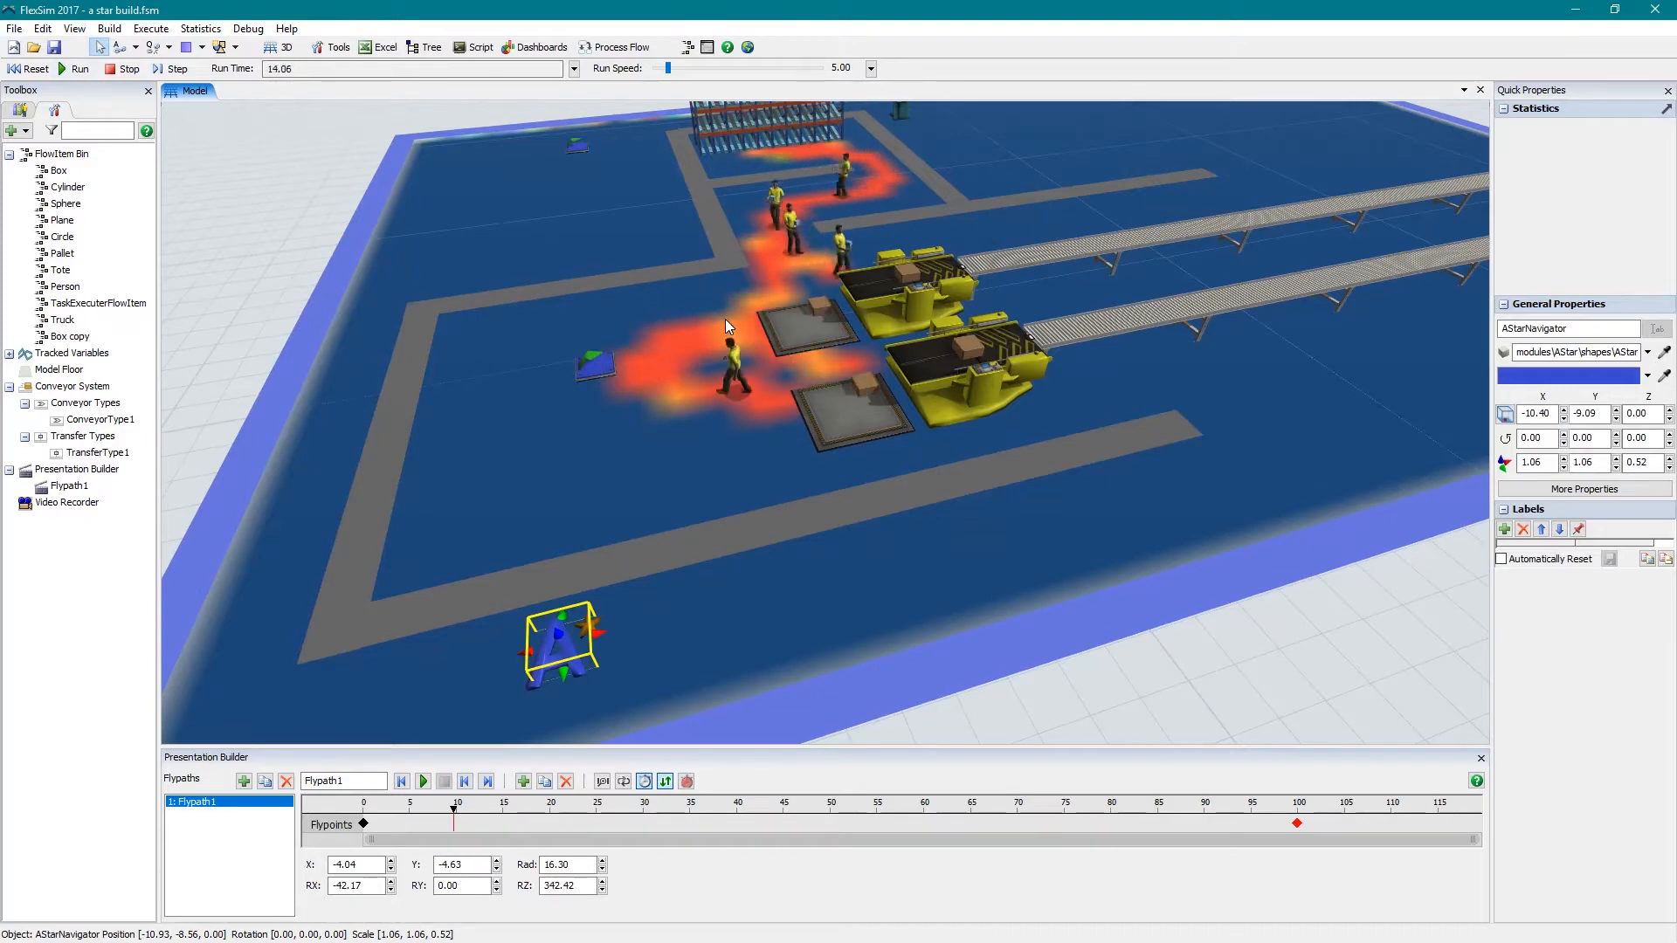